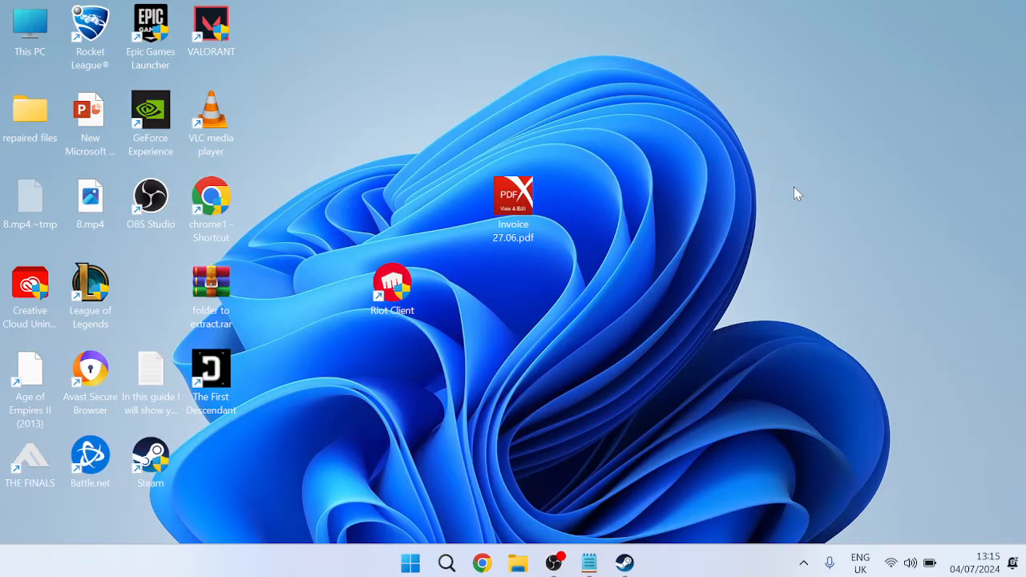
mouse_move(682, 279)
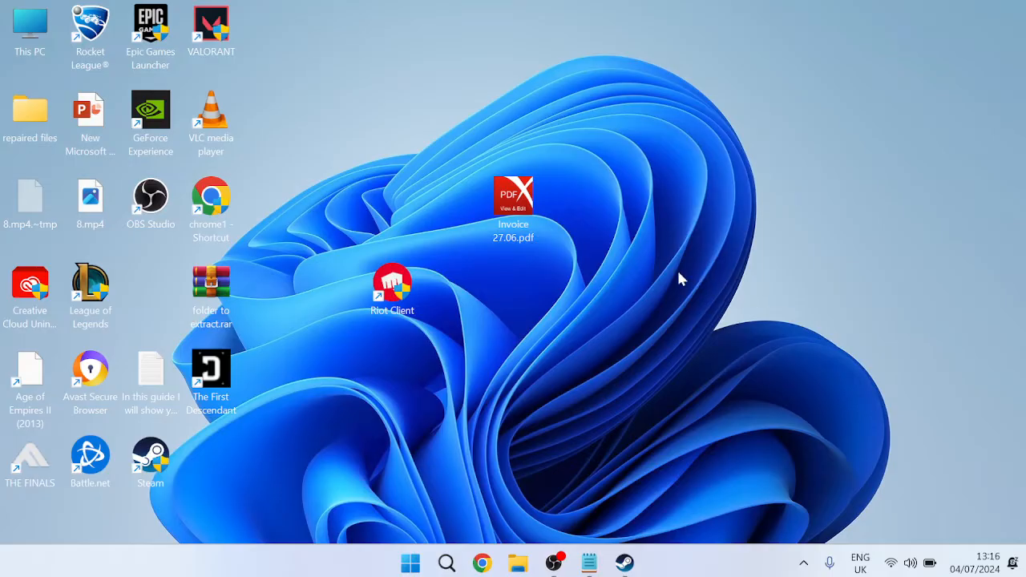
- Launch Steam and open THE FINALS' local game files folder from its library entry
left_click(624, 562)
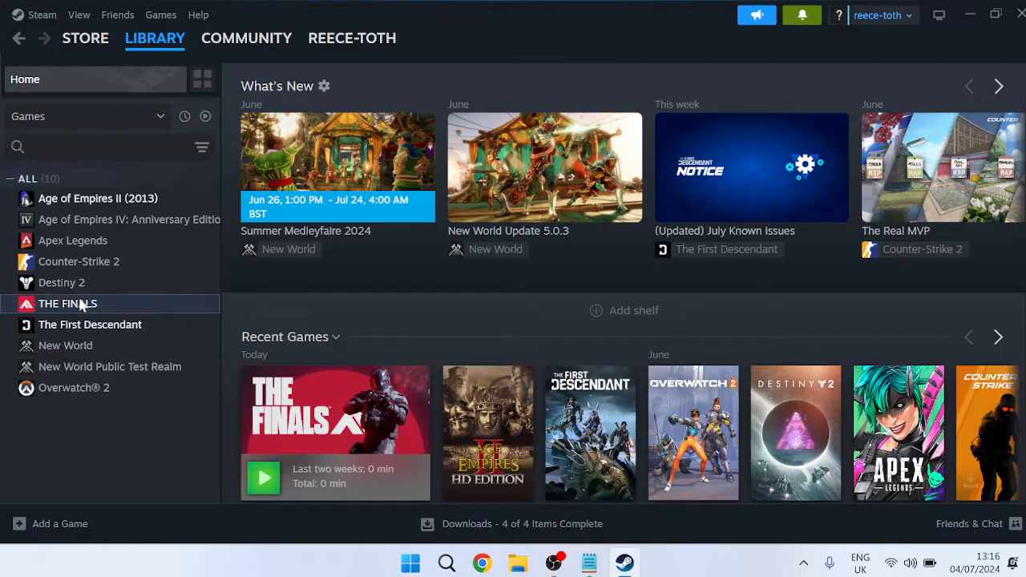
right_click(67, 303)
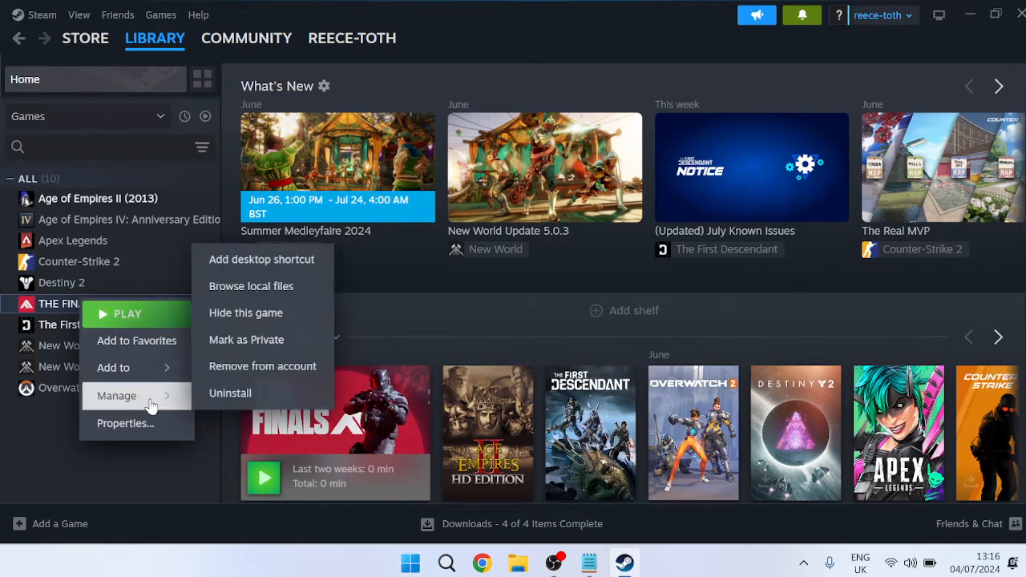
mouse_move(251, 286)
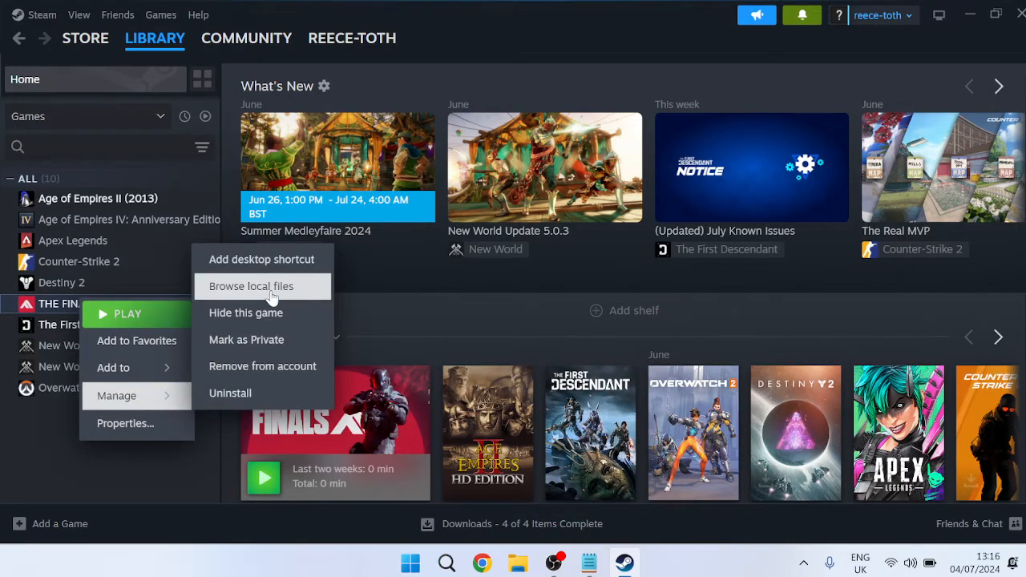
left_click(251, 286)
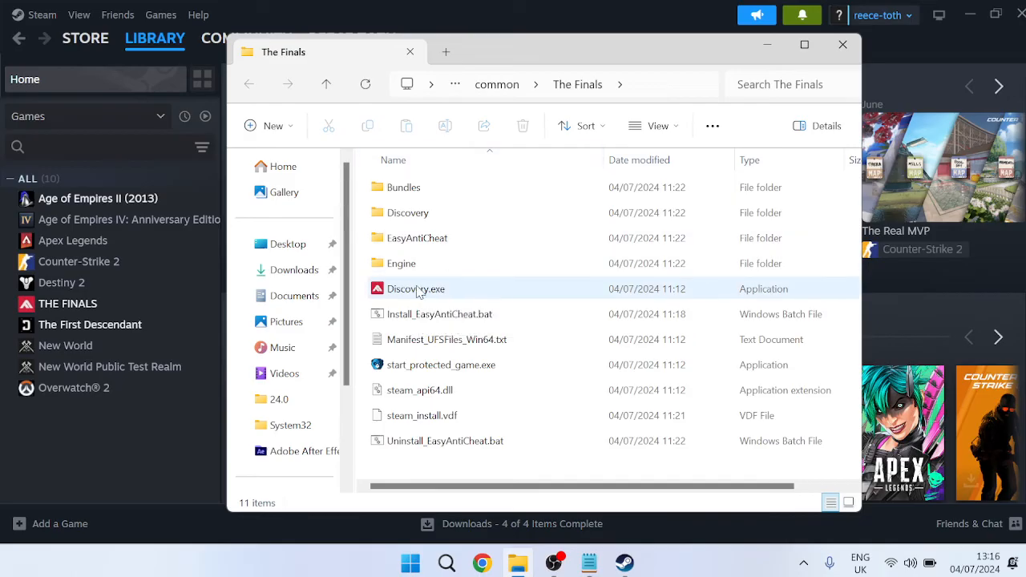
mouse_move(415, 289)
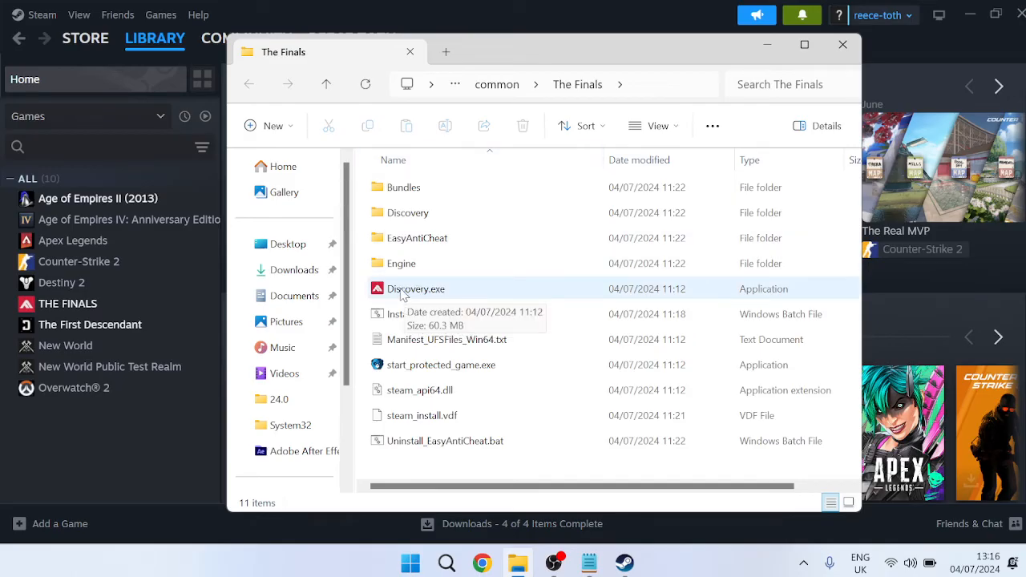
- Apply a compatibility option to Discovery.exe in its Properties Compatibility settings
right_click(416, 289)
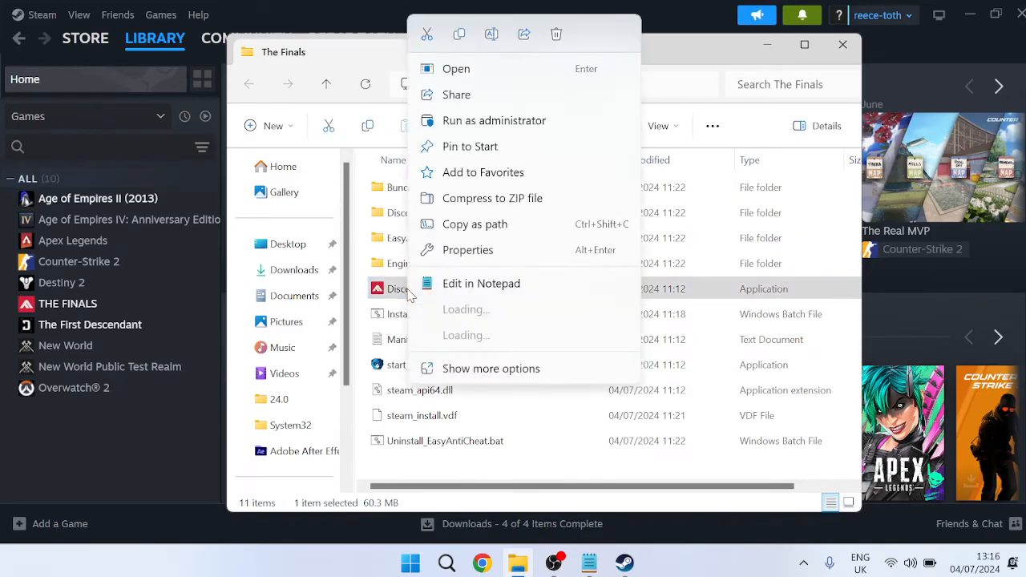
left_click(469, 249)
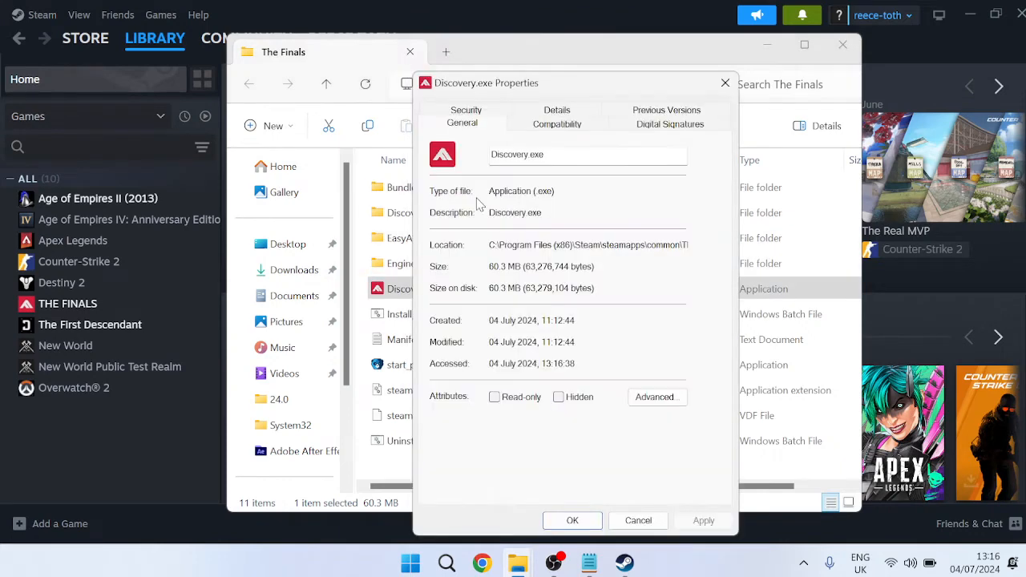
left_click(557, 122)
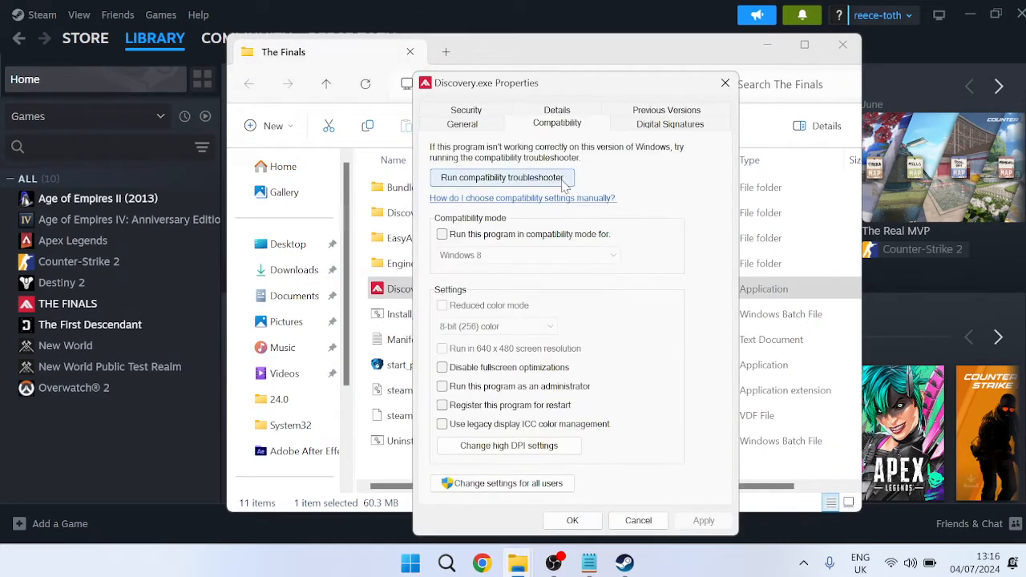
left_click(441, 367)
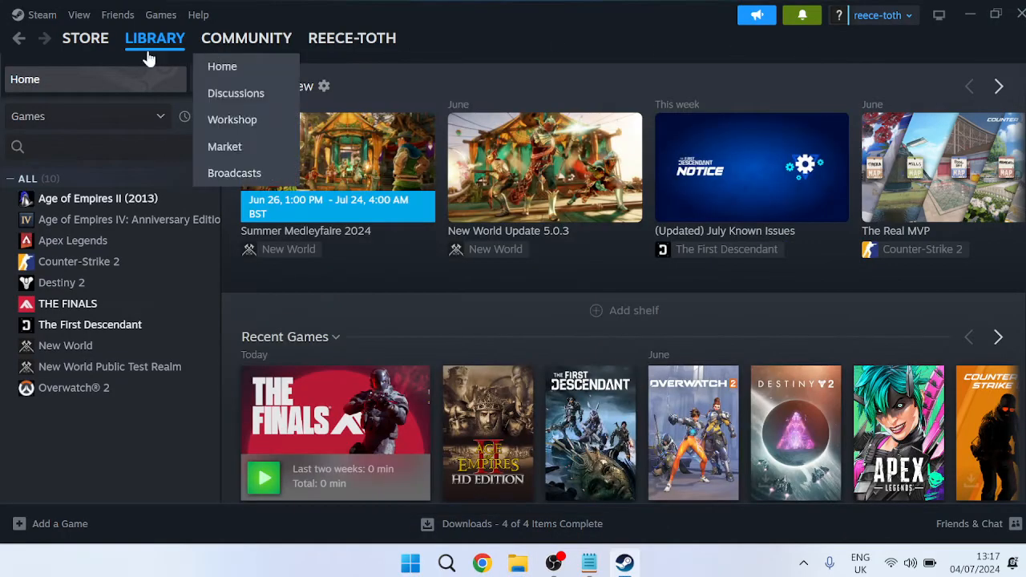
- Clear and confirm Steam's download cache from the Downloads settings
left_click(40, 15)
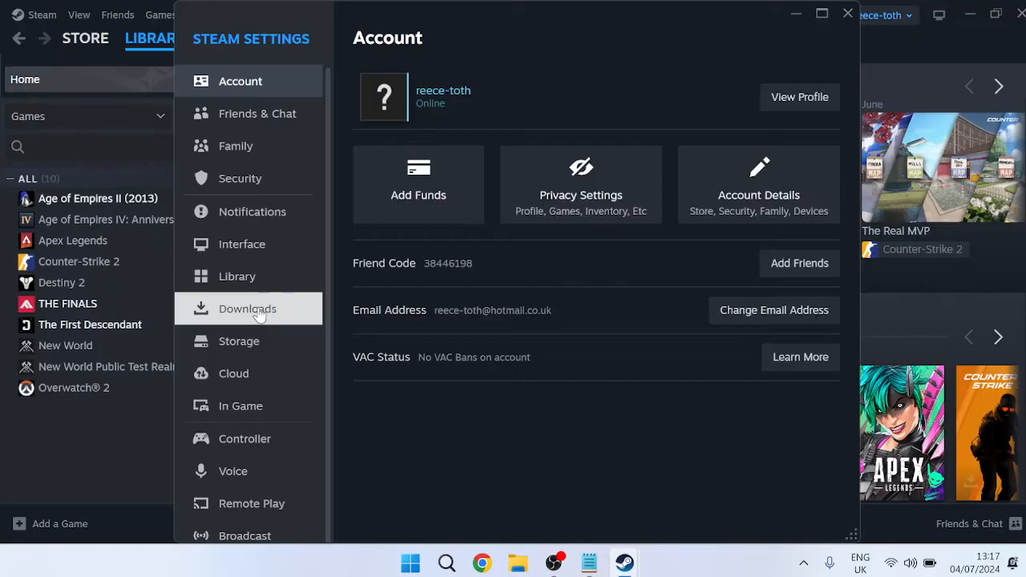
left_click(248, 308)
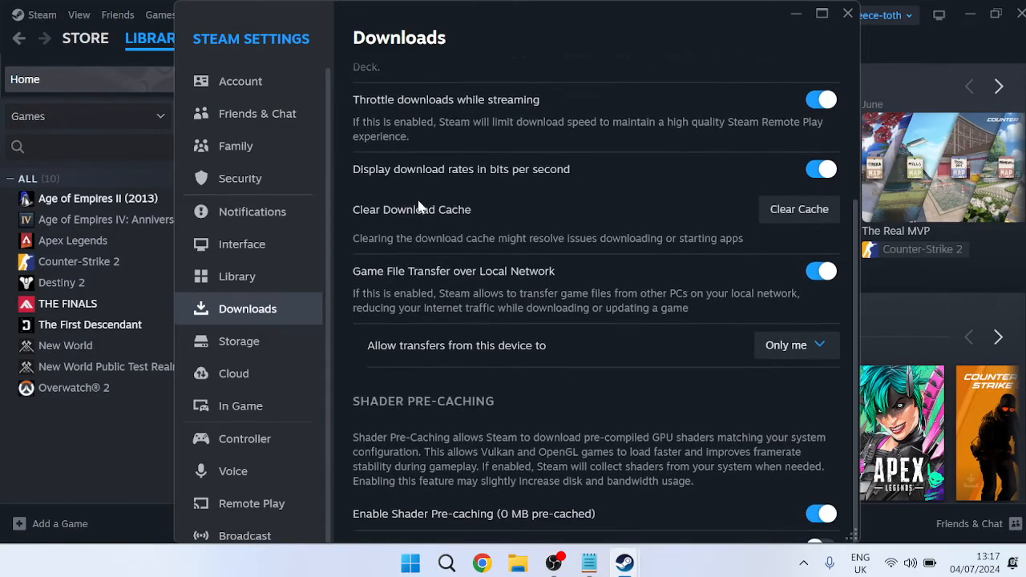
mouse_move(471, 213)
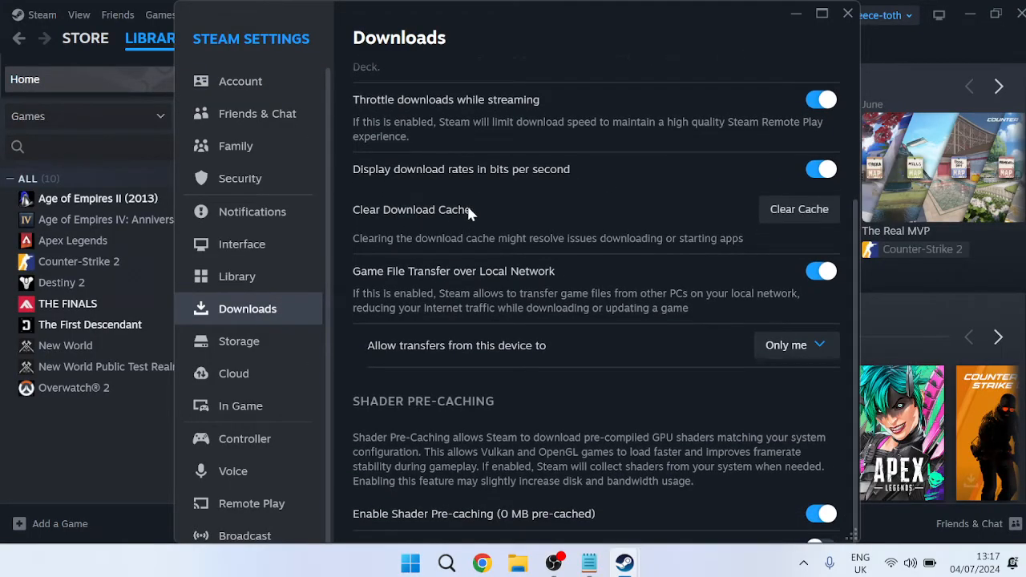
mouse_move(798, 209)
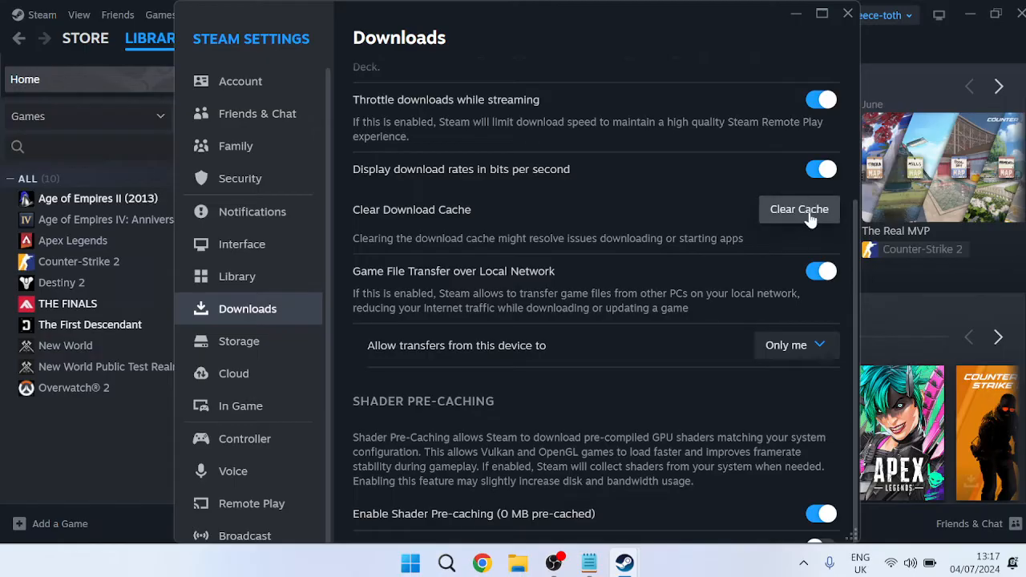
left_click(800, 209)
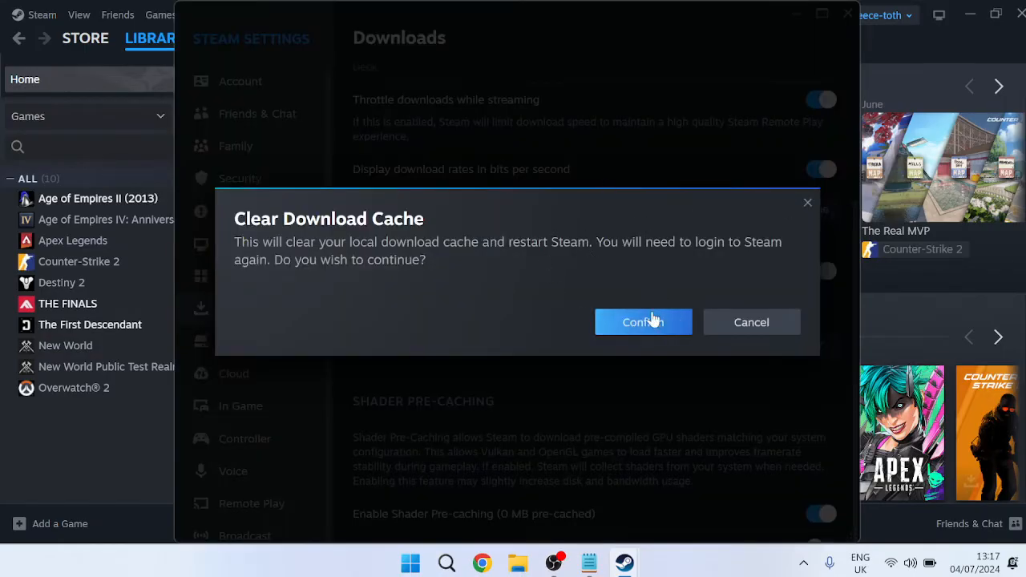
left_click(643, 321)
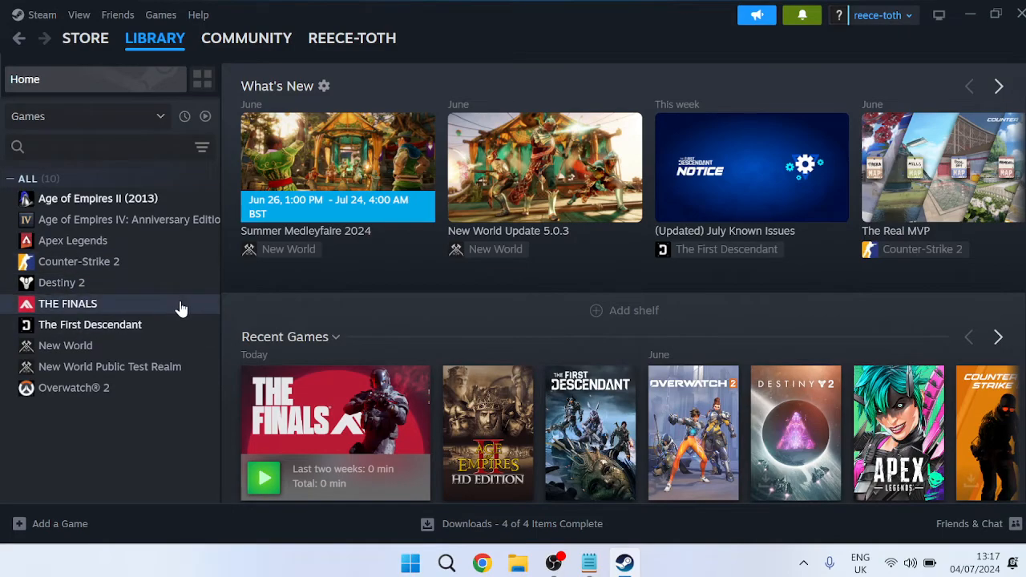
mouse_move(105, 409)
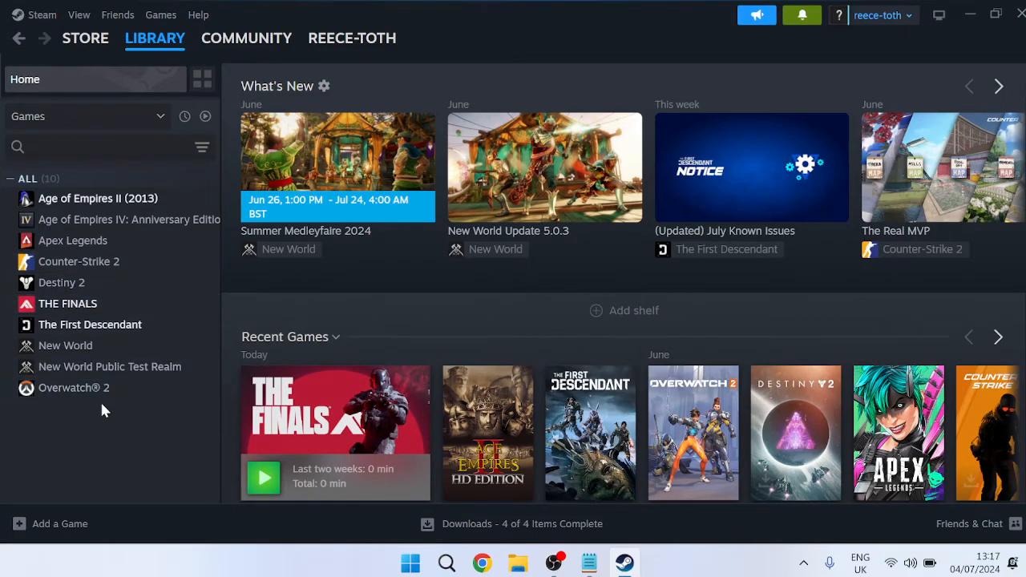
- Enter -D3D11 as THE FINALS' launch option in its Steam Properties and close them
right_click(68, 303)
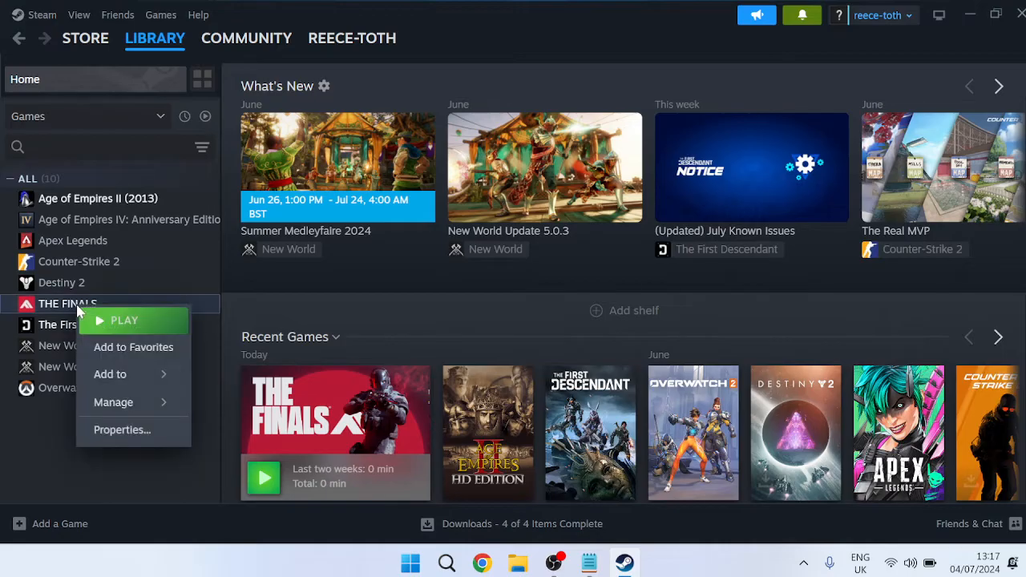
left_click(325, 347)
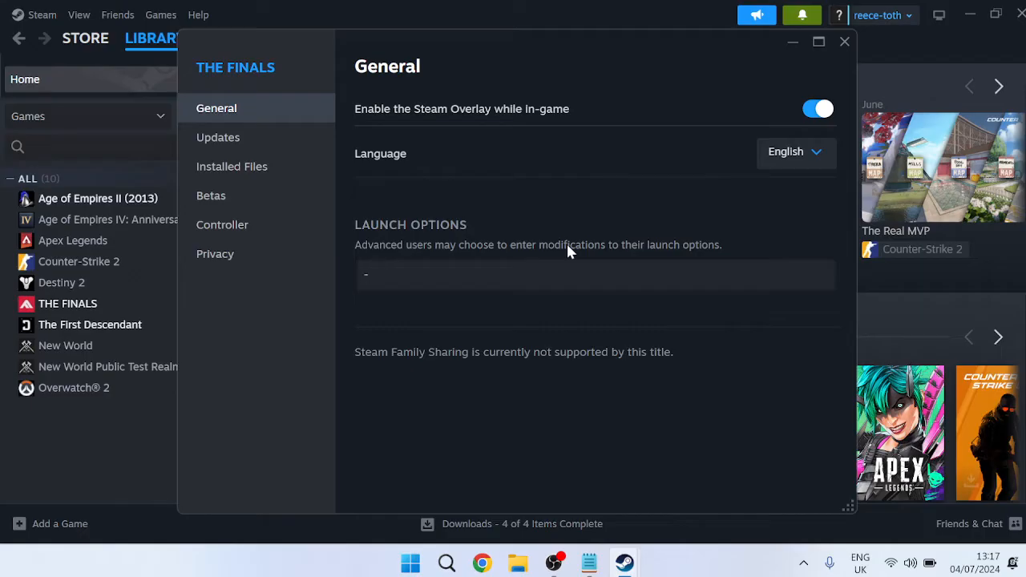
type("D3D1")
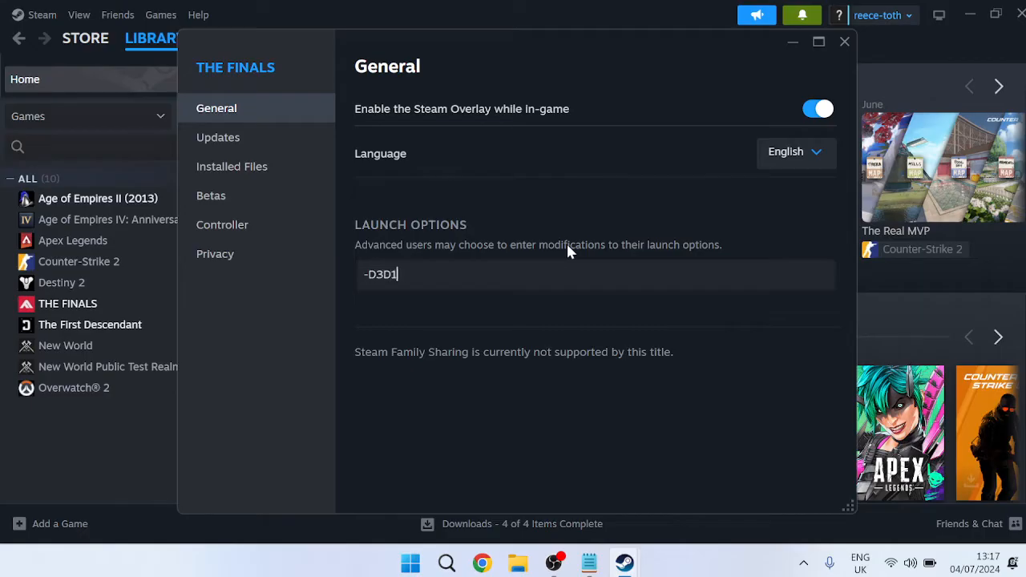
left_click(844, 42)
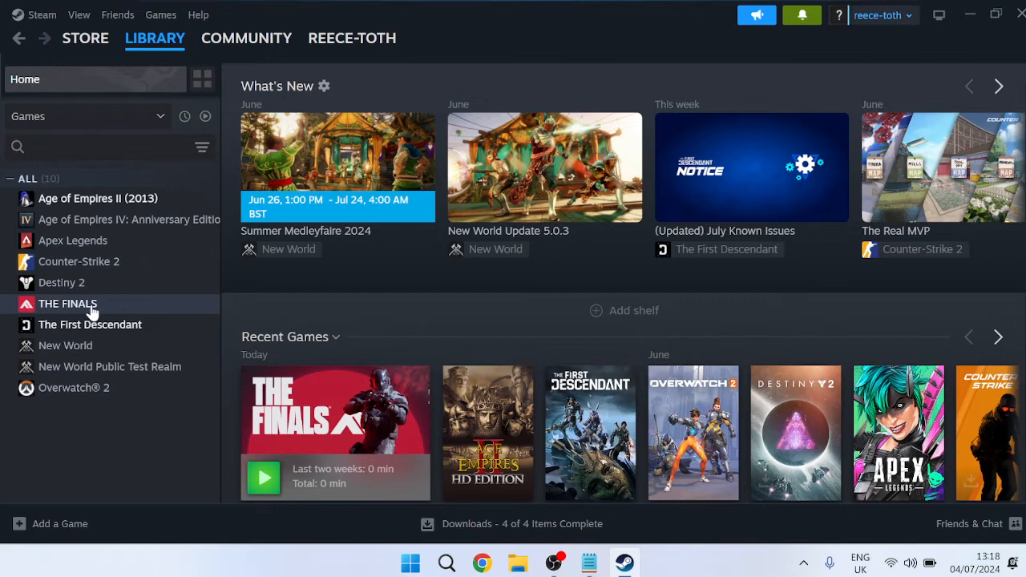
mouse_move(76, 311)
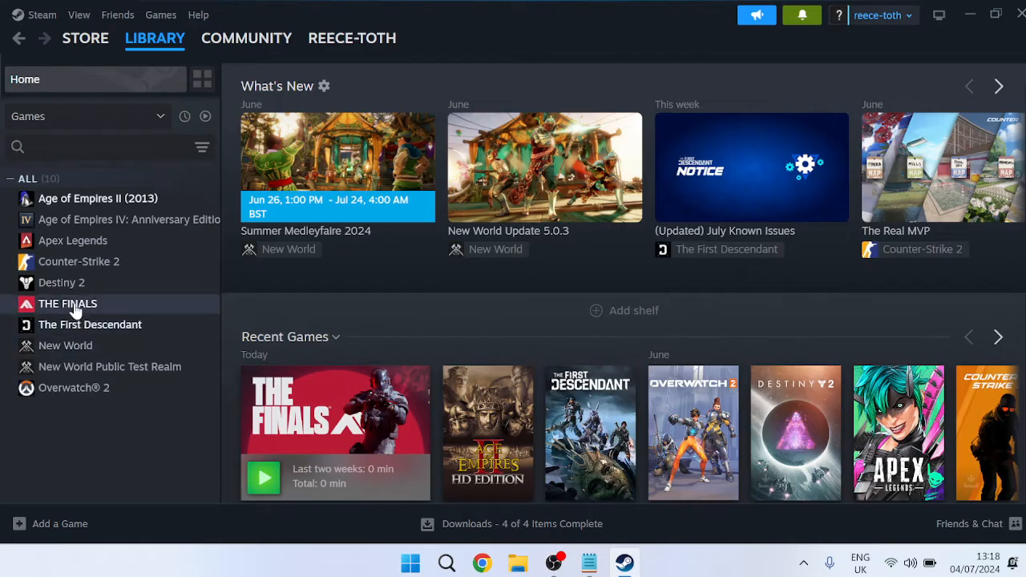
- Start Verify integrity of game files under THE FINALS' Installed Files properties
right_click(67, 303)
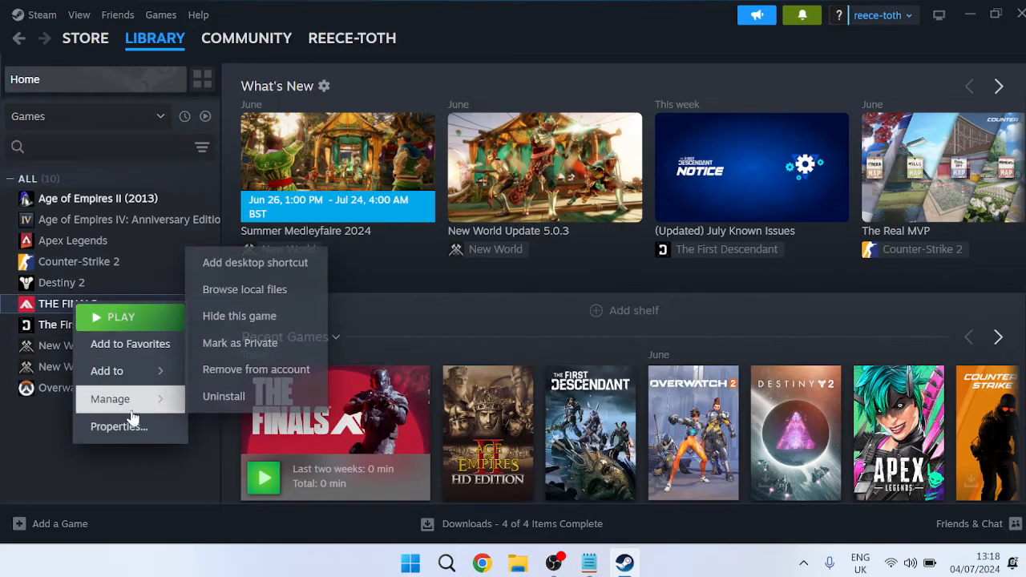
left_click(118, 425)
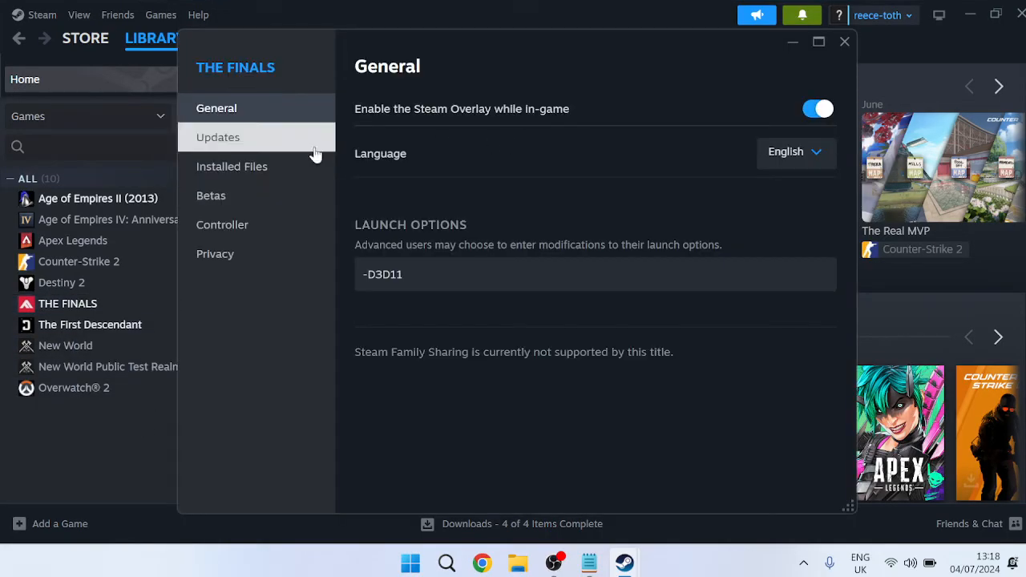
left_click(231, 166)
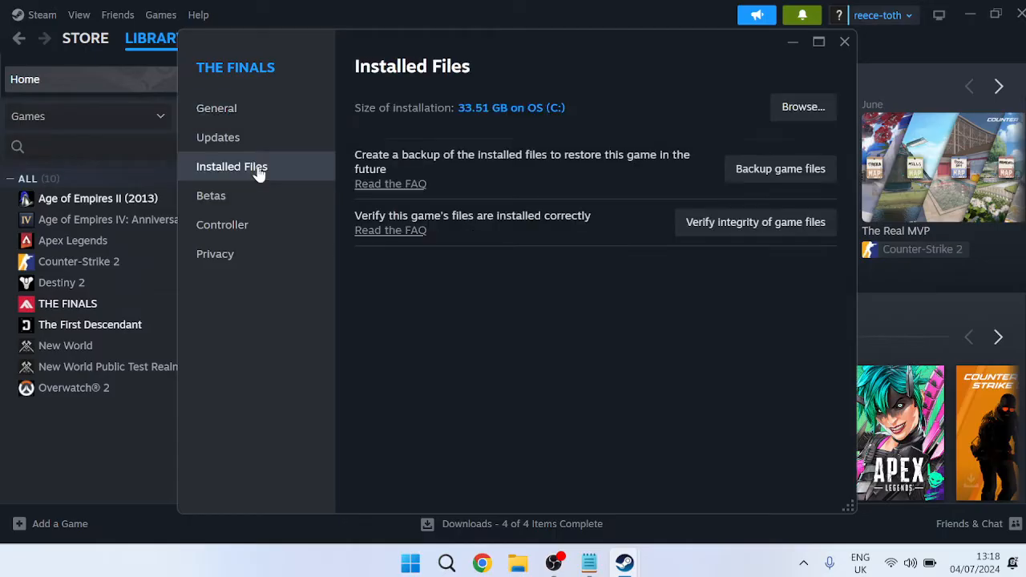
mouse_move(755, 222)
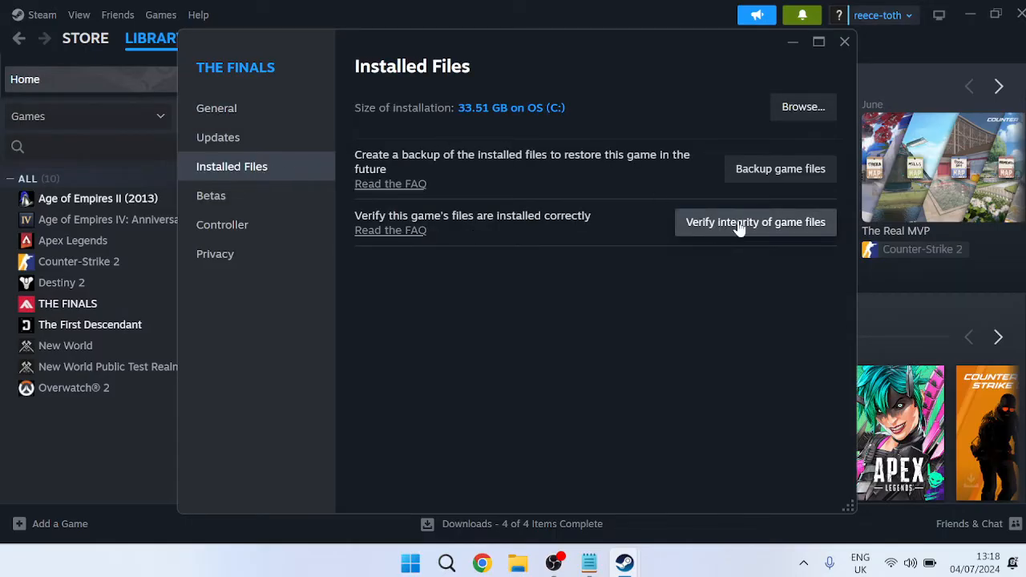
left_click(754, 222)
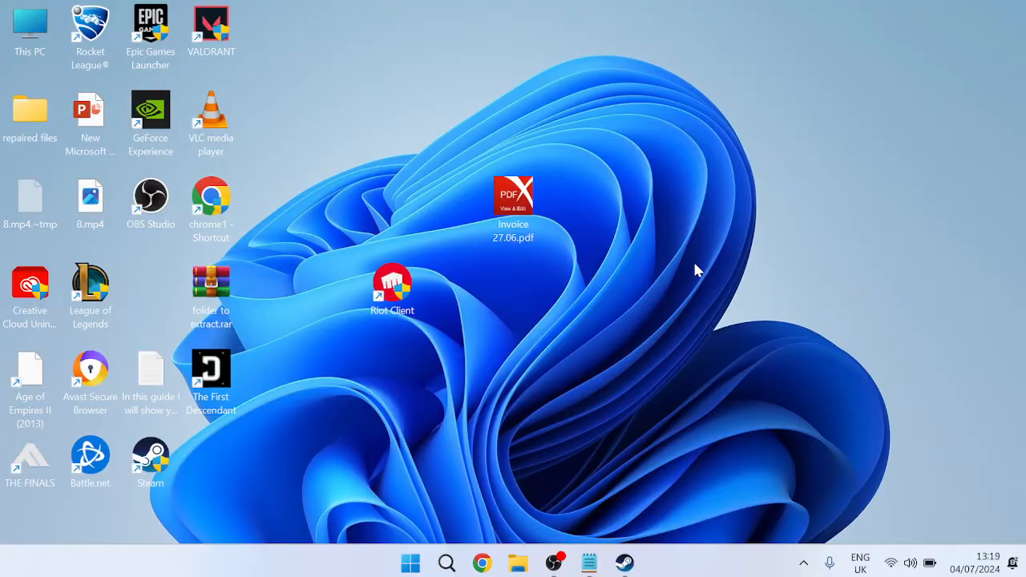
- Open Windows Defender Firewall's allowed apps list and unlock it for editing
type("Windows Defender Firewall")
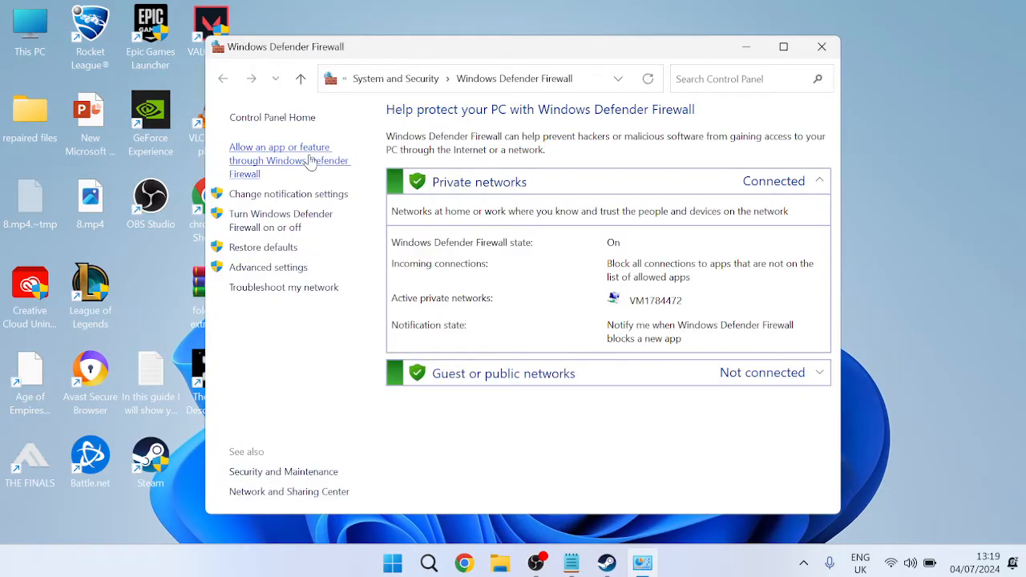
left_click(280, 146)
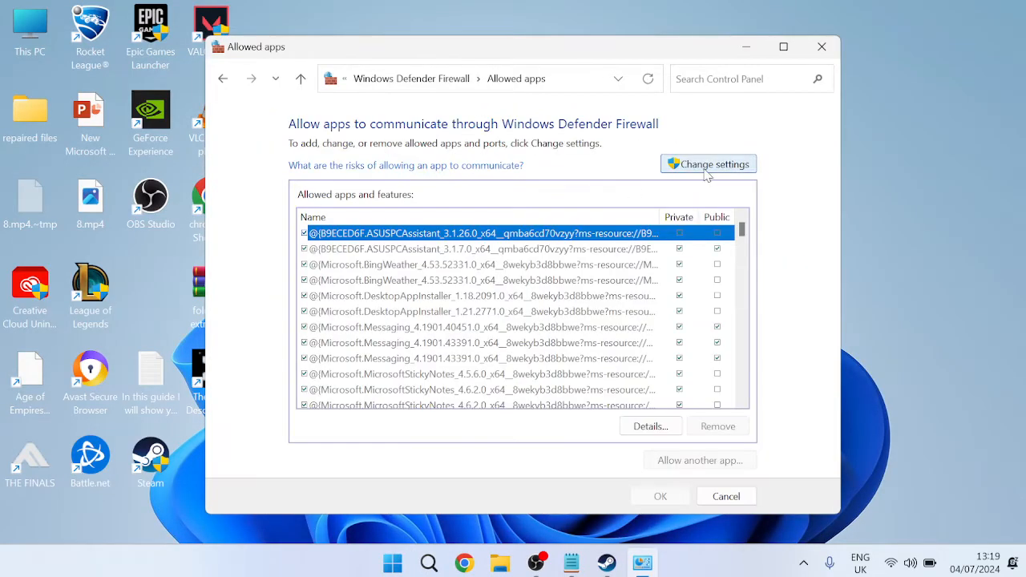
left_click(708, 164)
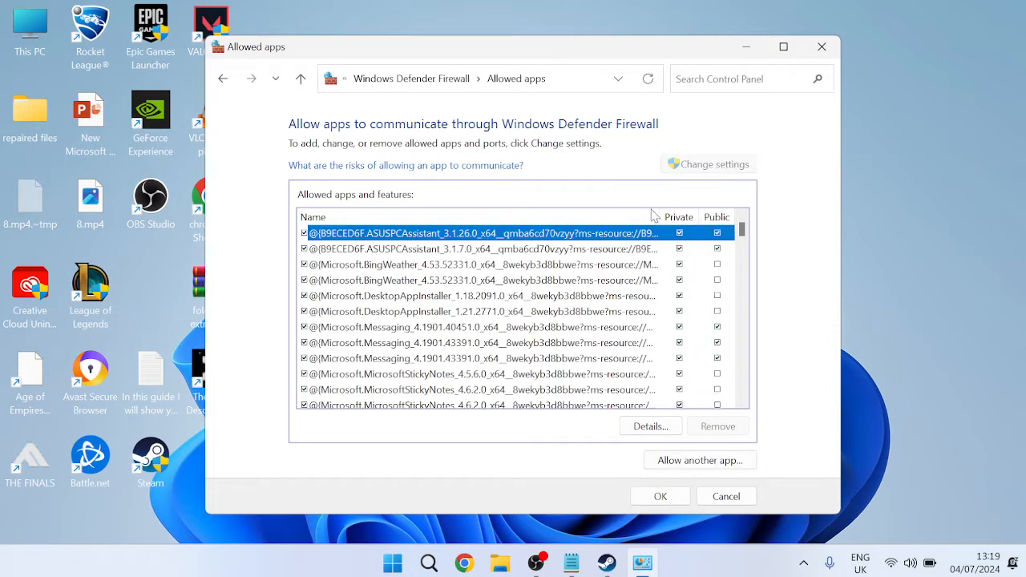
- Confirm THE FINALS is allowed on Private and Public networks, then close firewall settings
left_click_drag(742, 233, 742, 249)
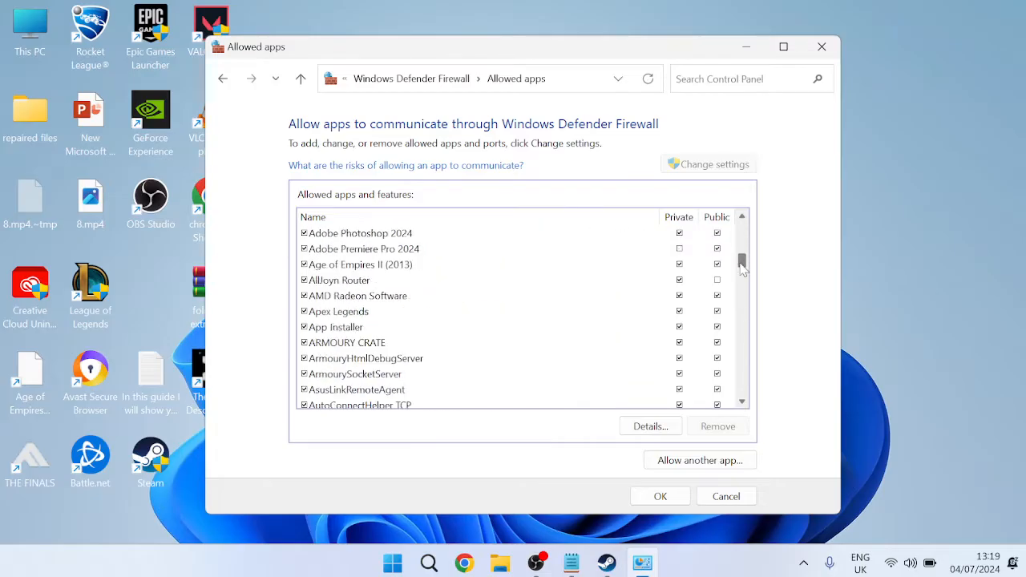
scroll("down", 3)
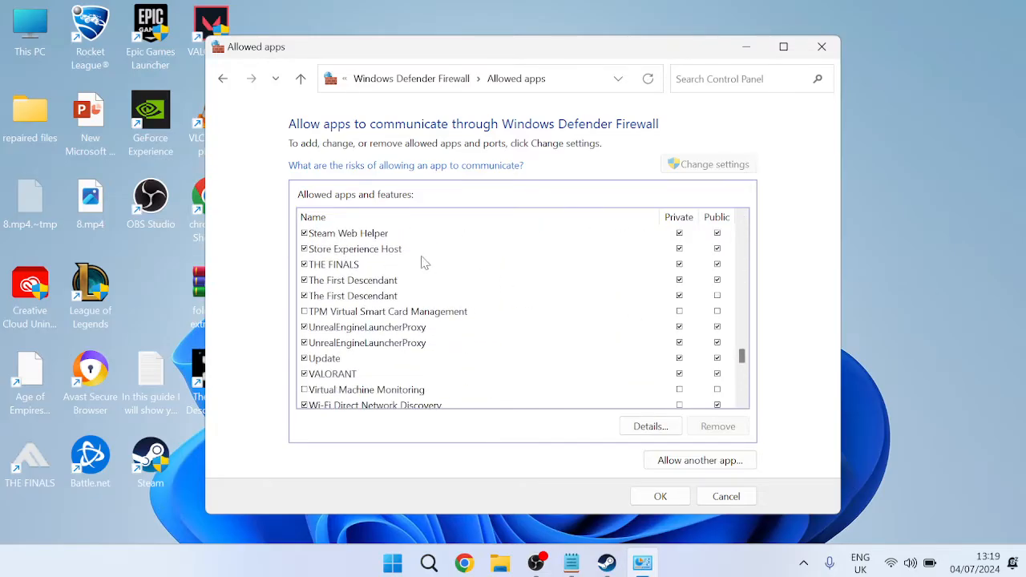
left_click(333, 264)
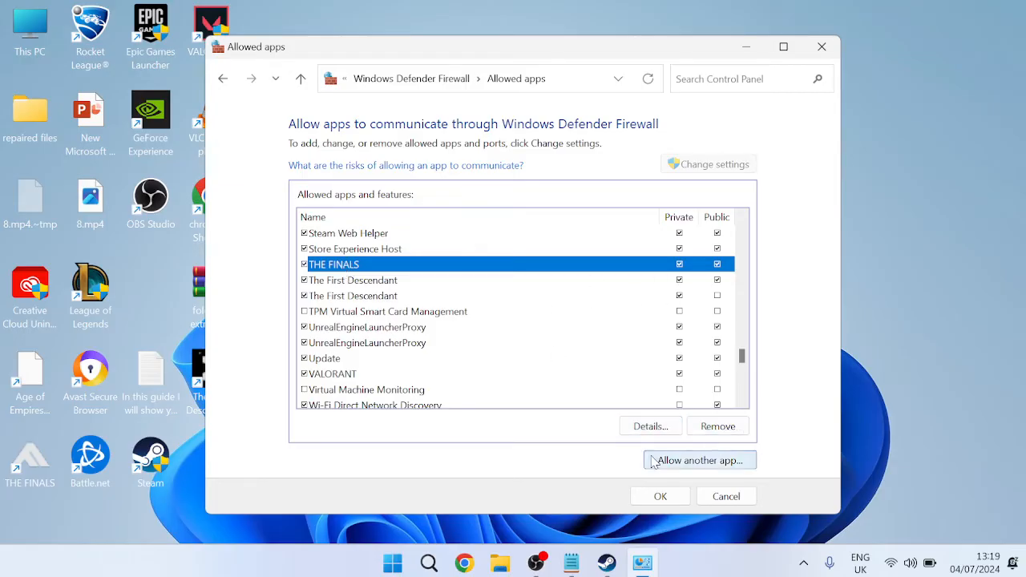
left_click(698, 459)
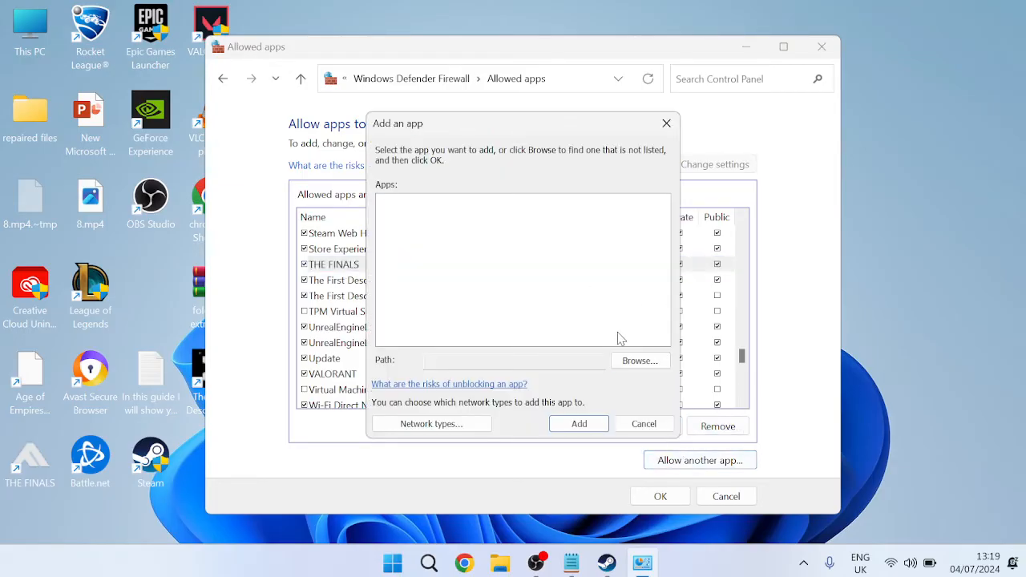
left_click(640, 360)
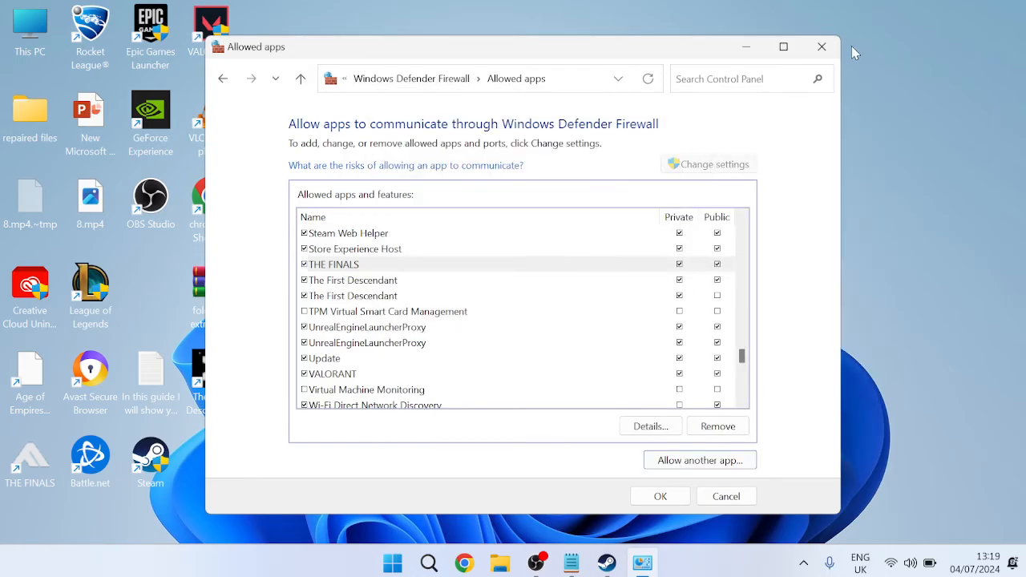
left_click(822, 47)
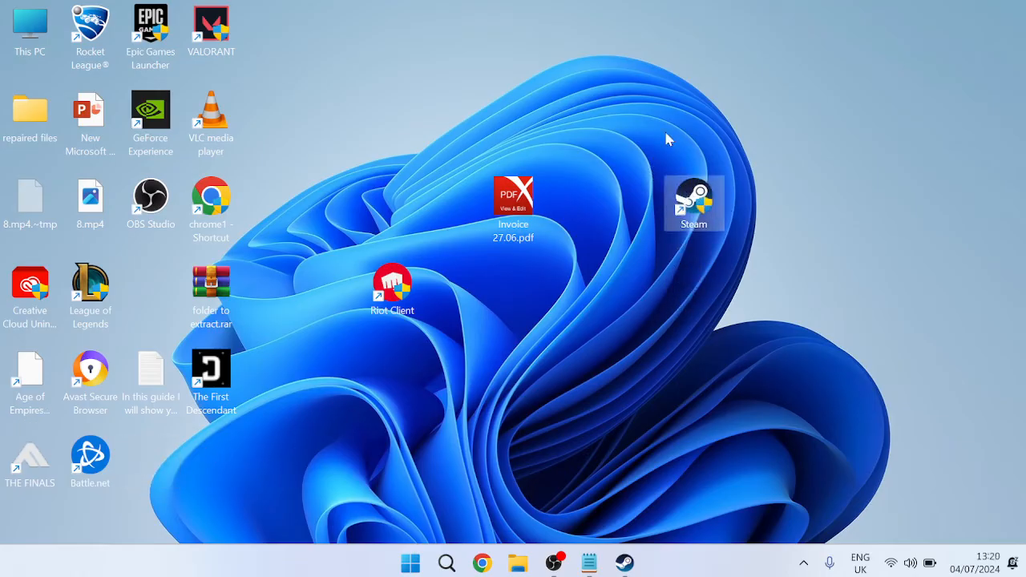
- Bring up the Compatibility settings in the Steam desktop shortcut's Properties
right_click(693, 203)
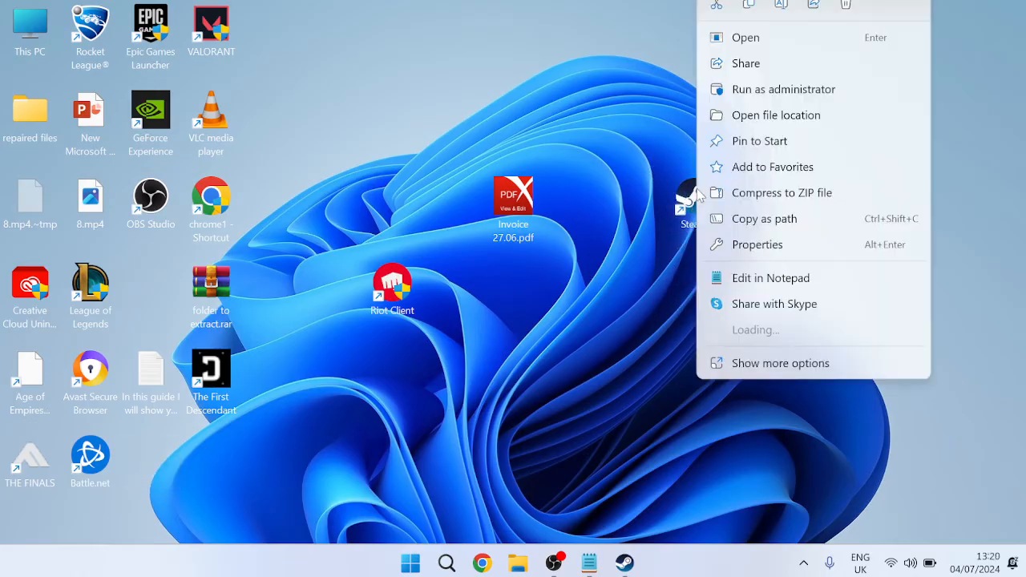
left_click(757, 245)
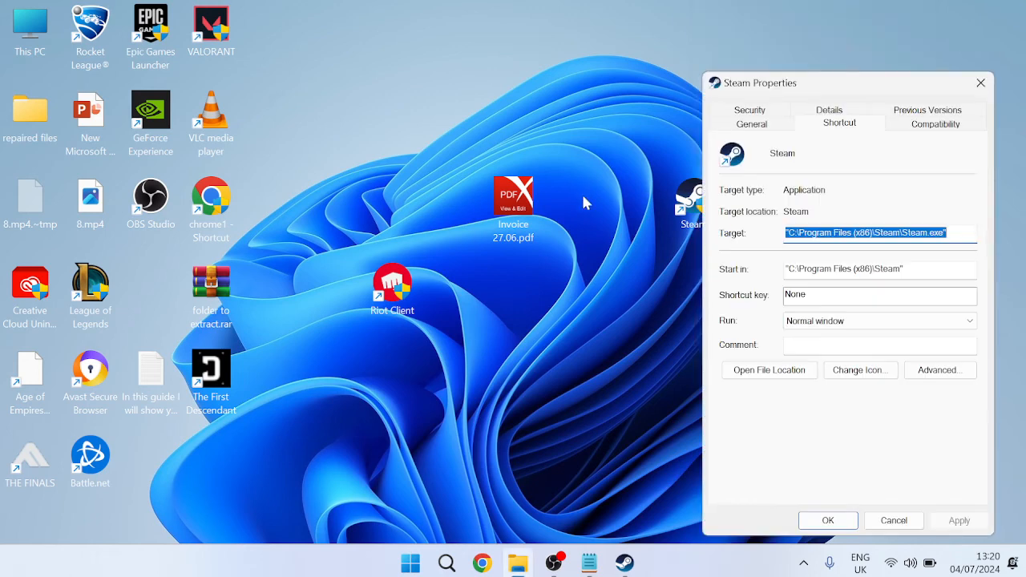
left_click(936, 123)
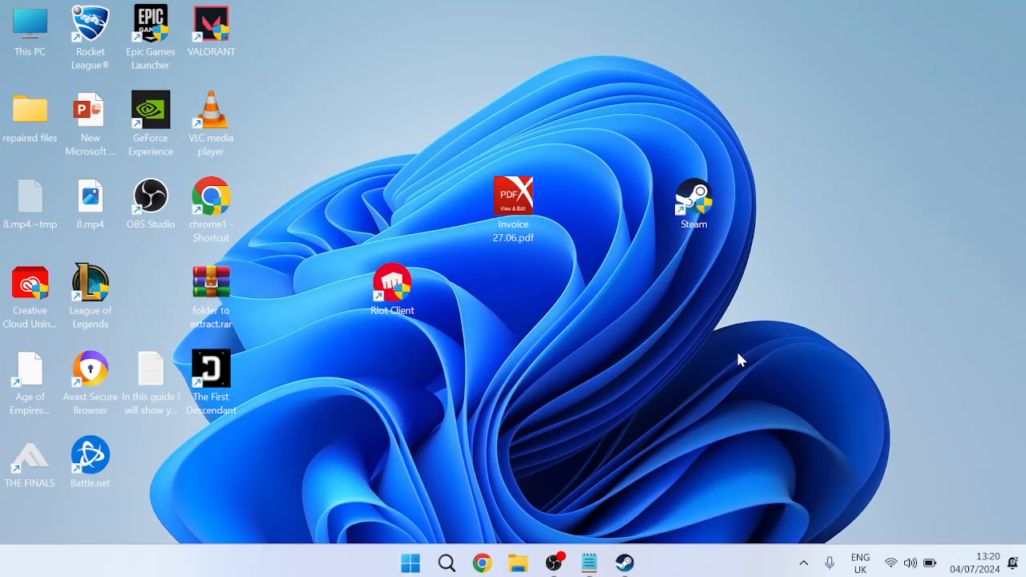
mouse_move(563, 401)
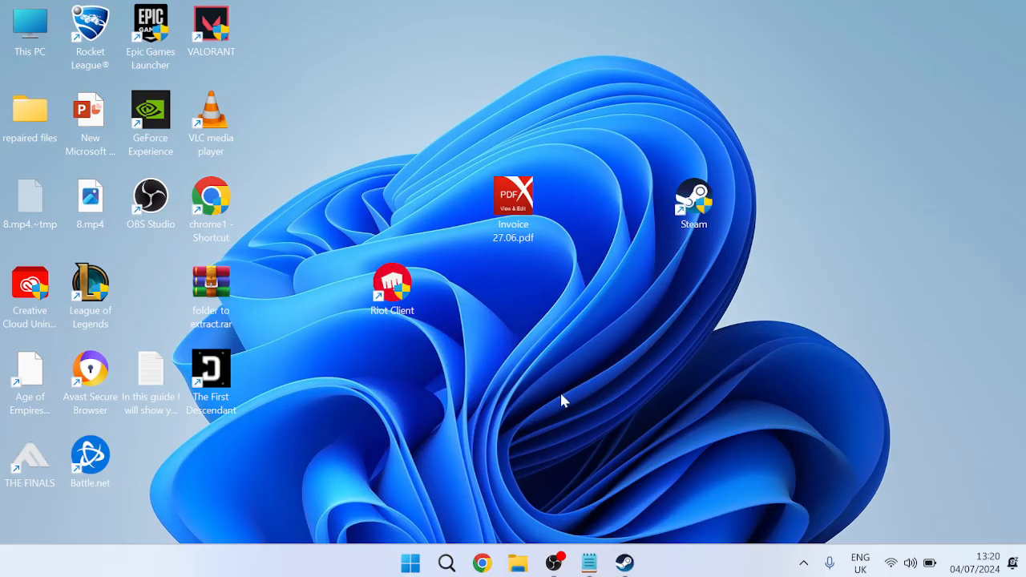